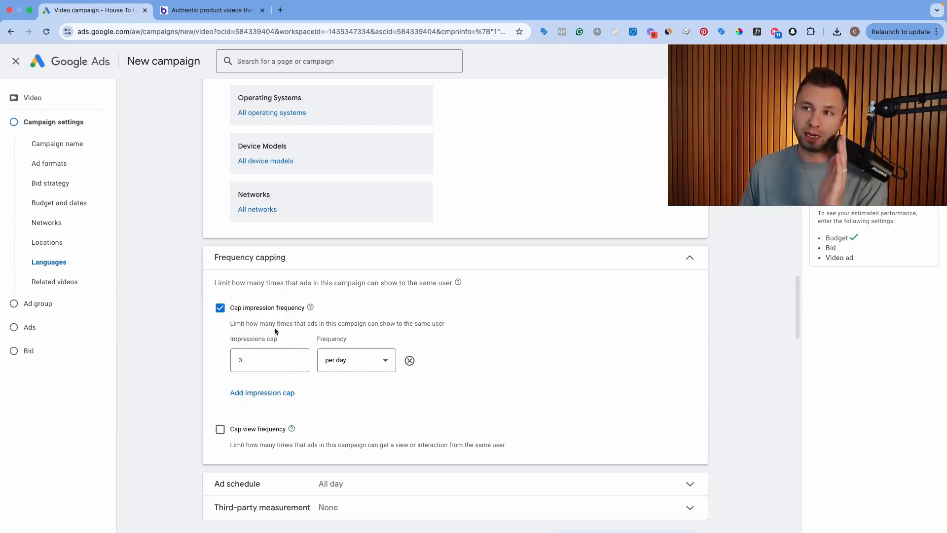
mouse_move(272, 426)
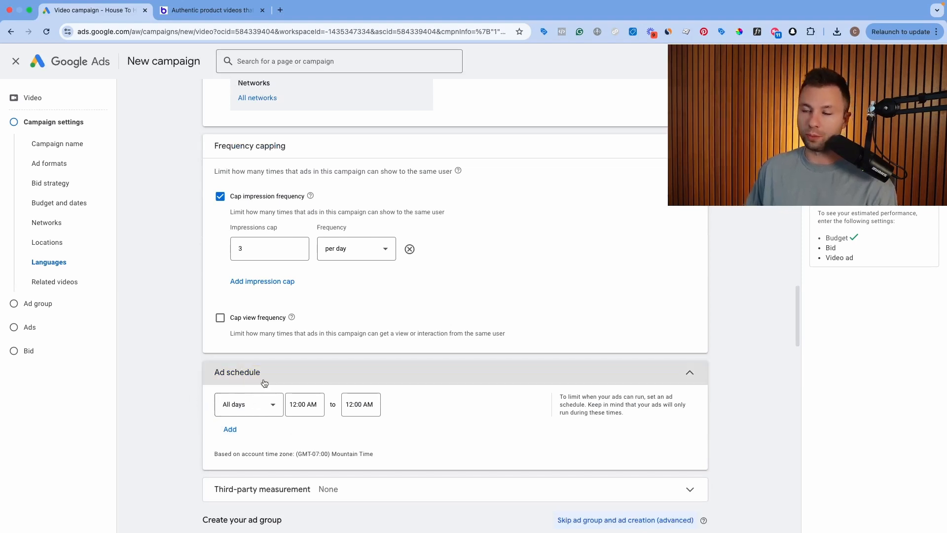
Review the Video Efficient reach ad group's demographics, including parental status and income, leaving all selected
left_click(689, 371)
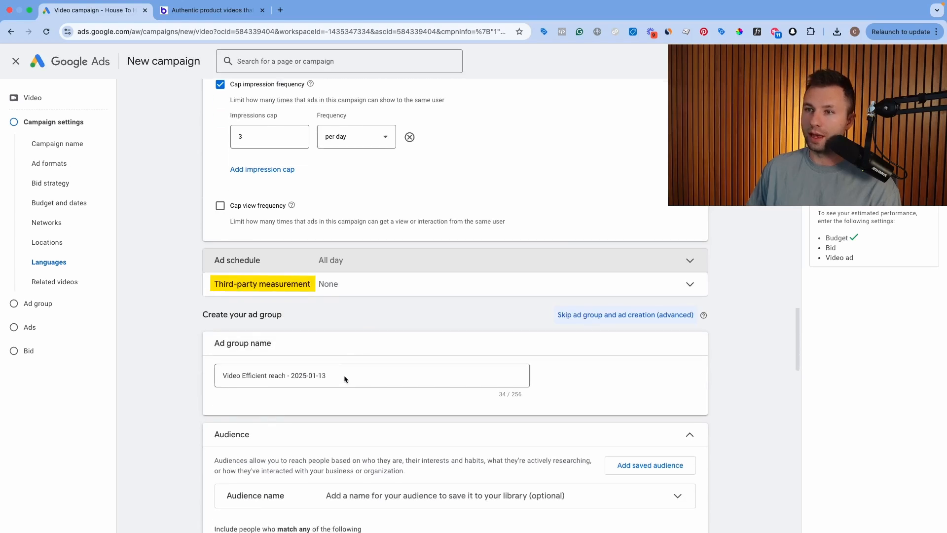
scroll("down", 3)
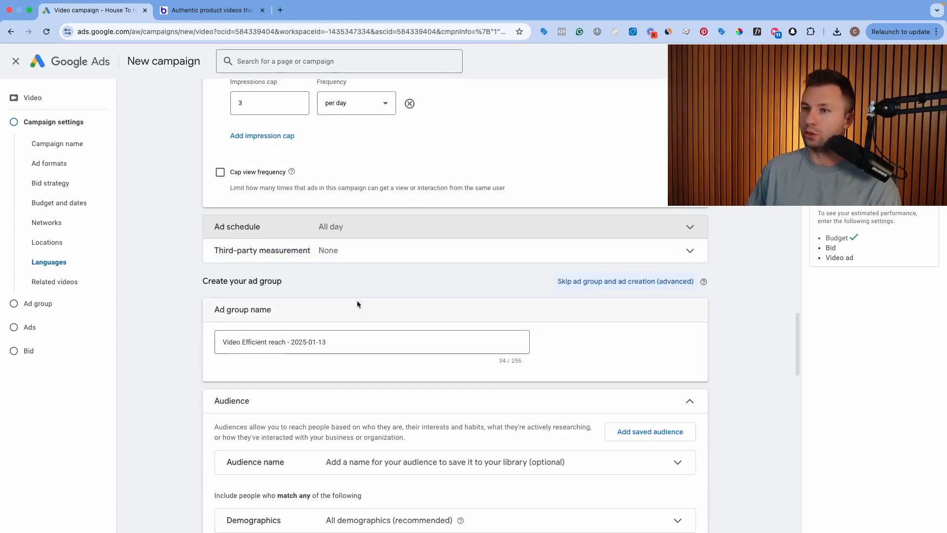
scroll("down", 3)
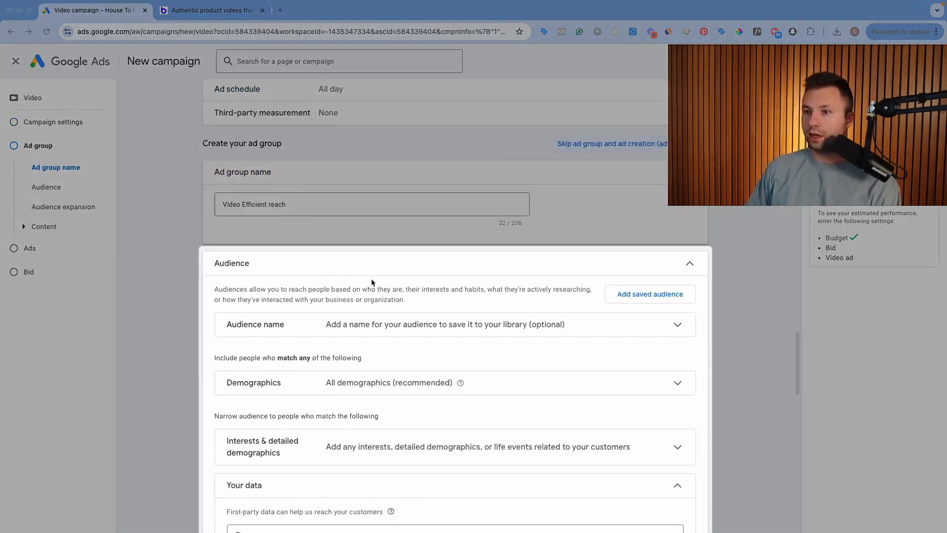
scroll("down", 3)
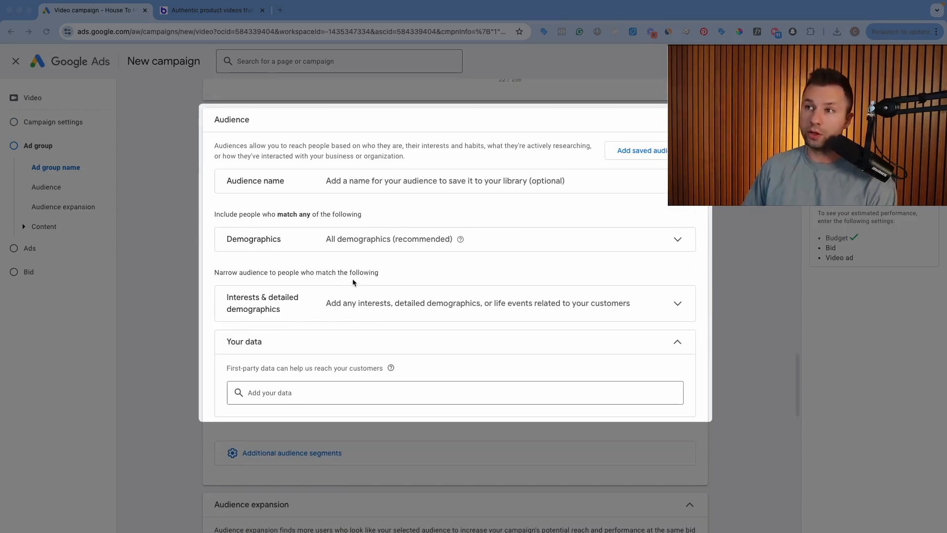
scroll("down", 3)
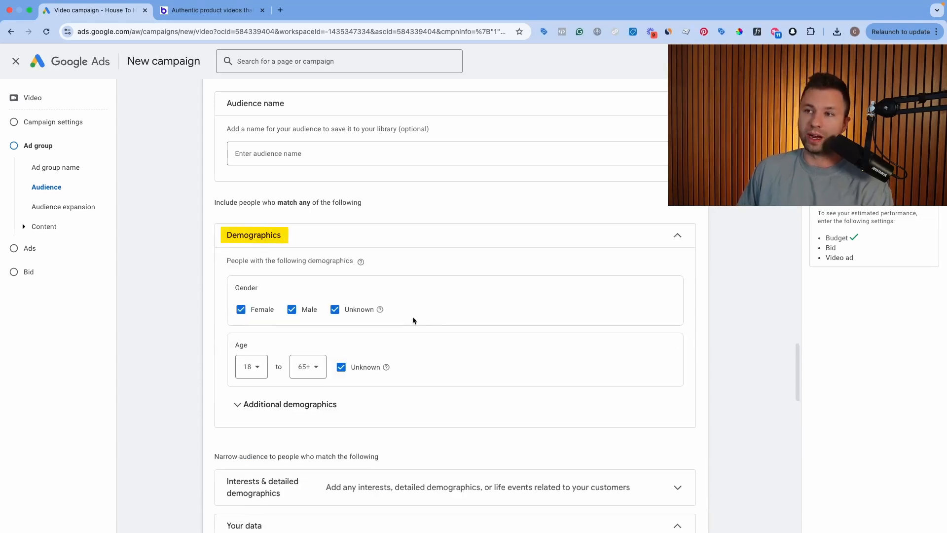
left_click(290, 403)
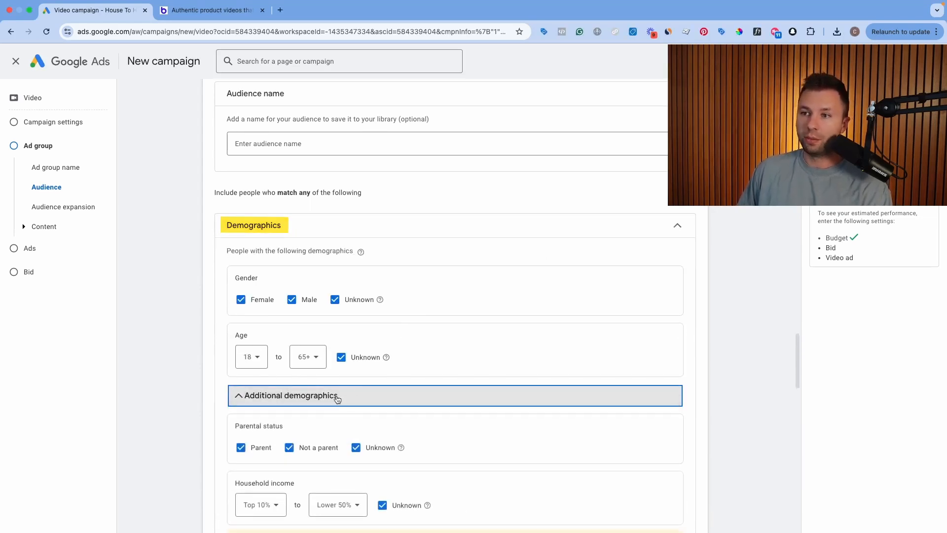
scroll("down", 3)
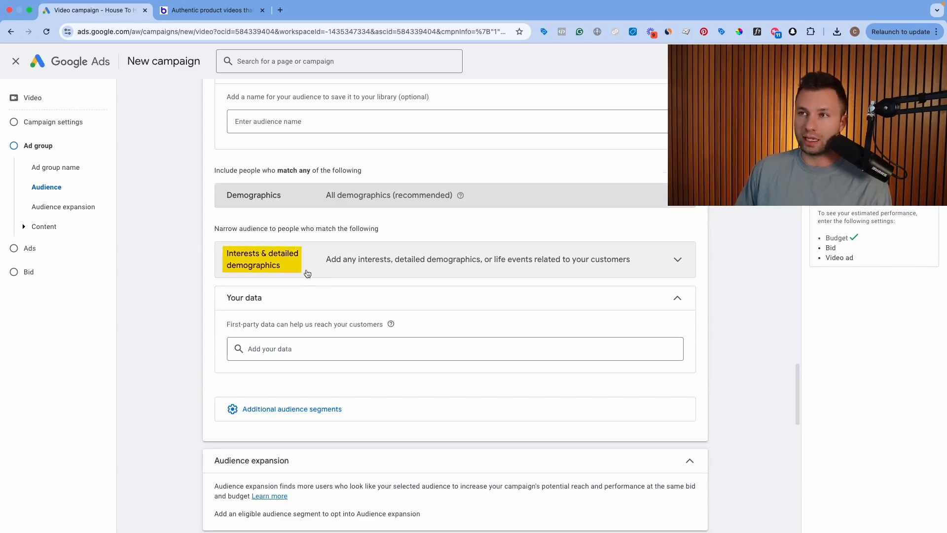
Add the Do-It-Yourselfers, Home & Garden and Home Decor Enthusiasts interest segments
left_click(261, 258)
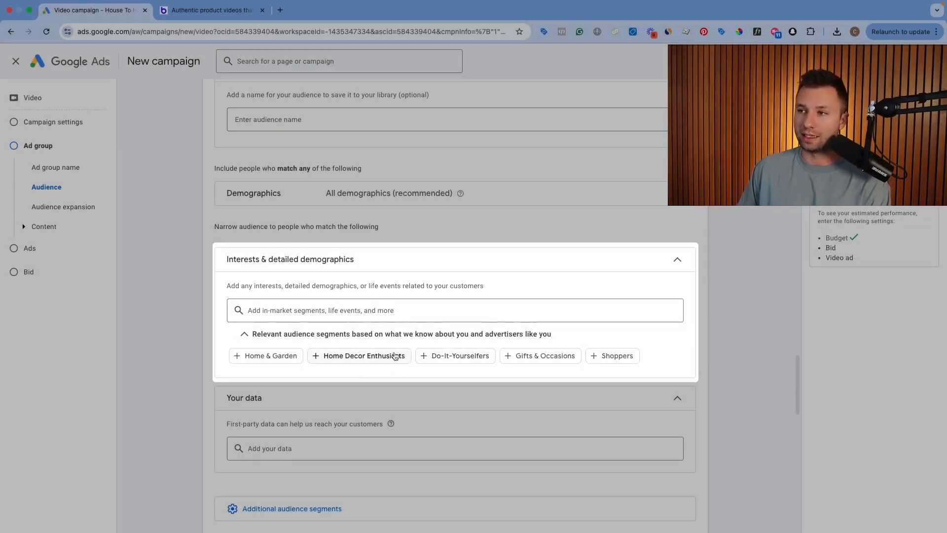
left_click(454, 355)
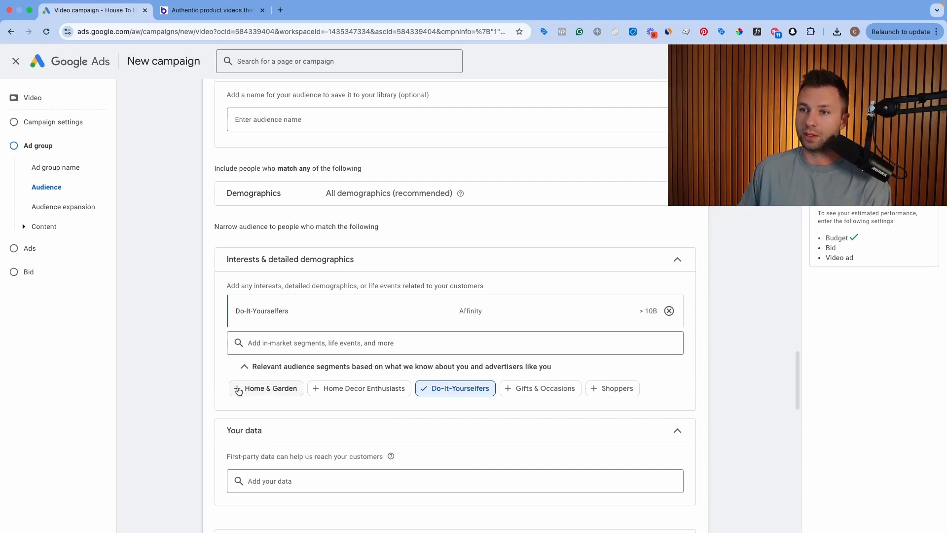
left_click(269, 388)
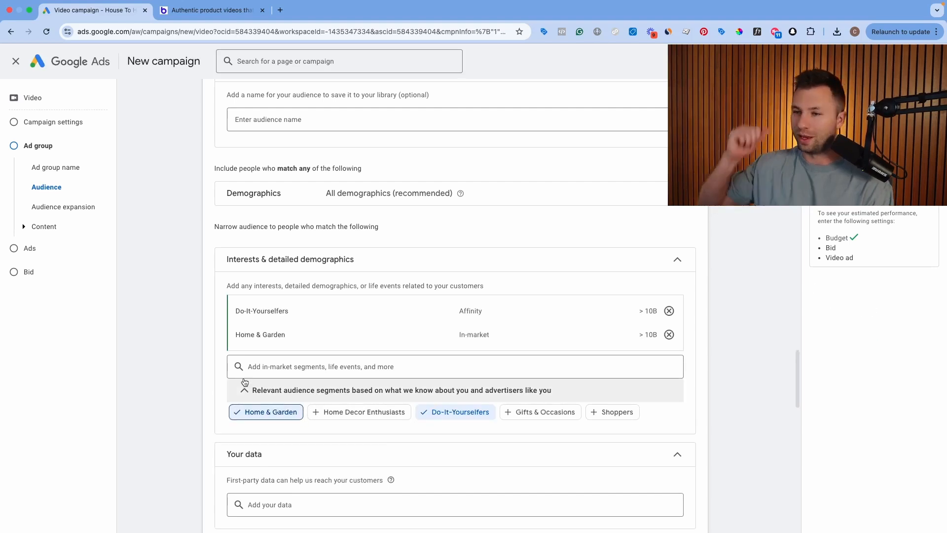
left_click(364, 412)
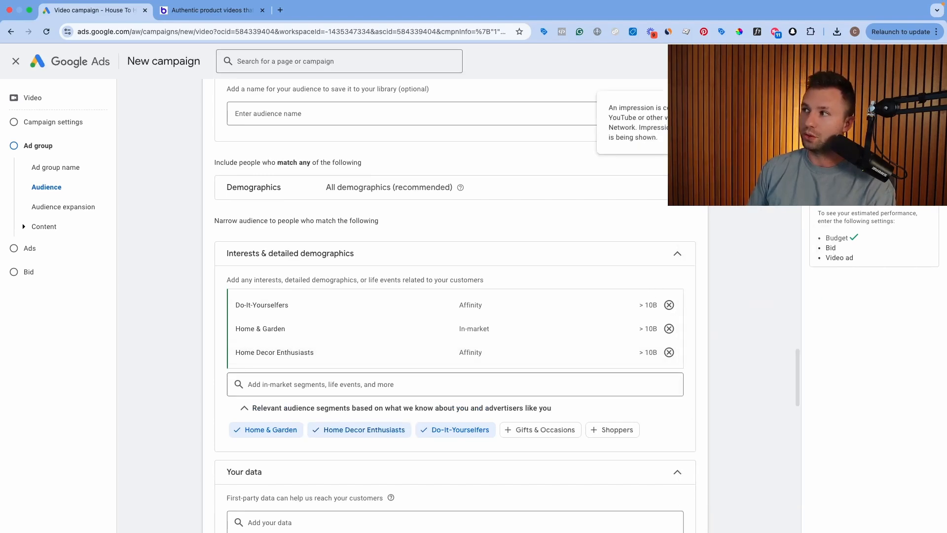
Search the interest segments for 'lam' without adding further segments
scroll("down", 3)
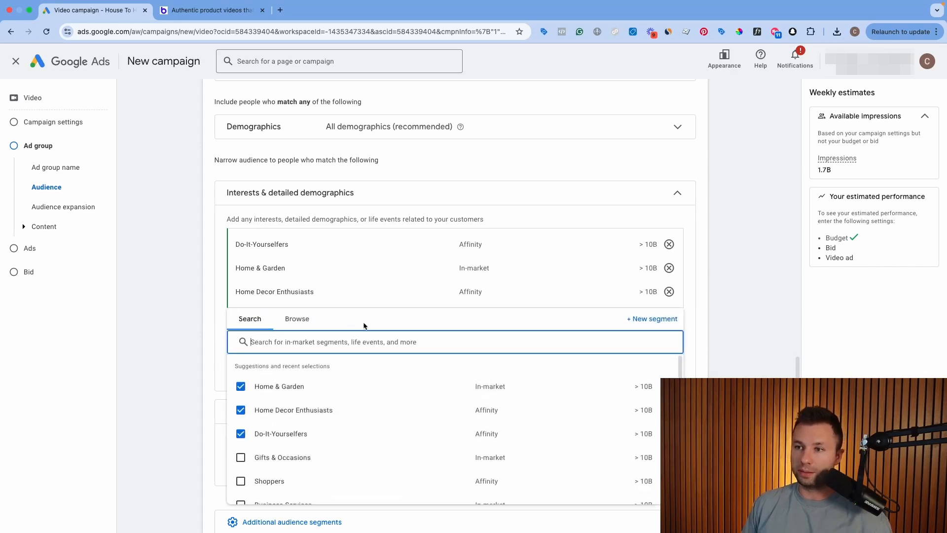
type("lamps")
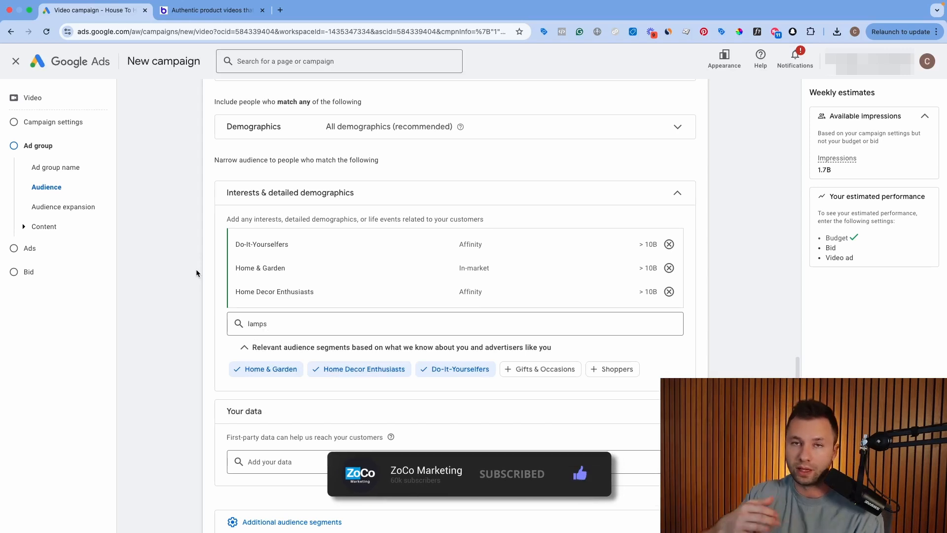
scroll("down", 3)
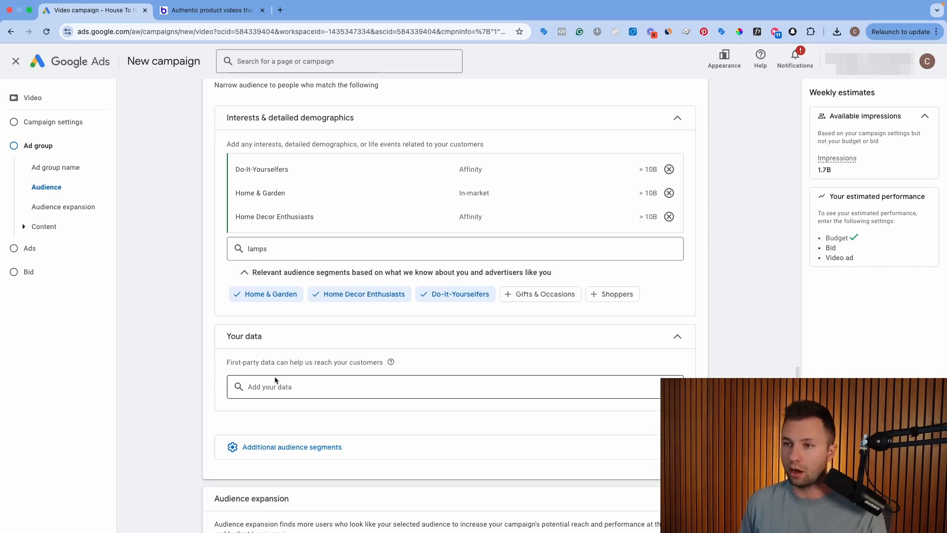
left_click(273, 387)
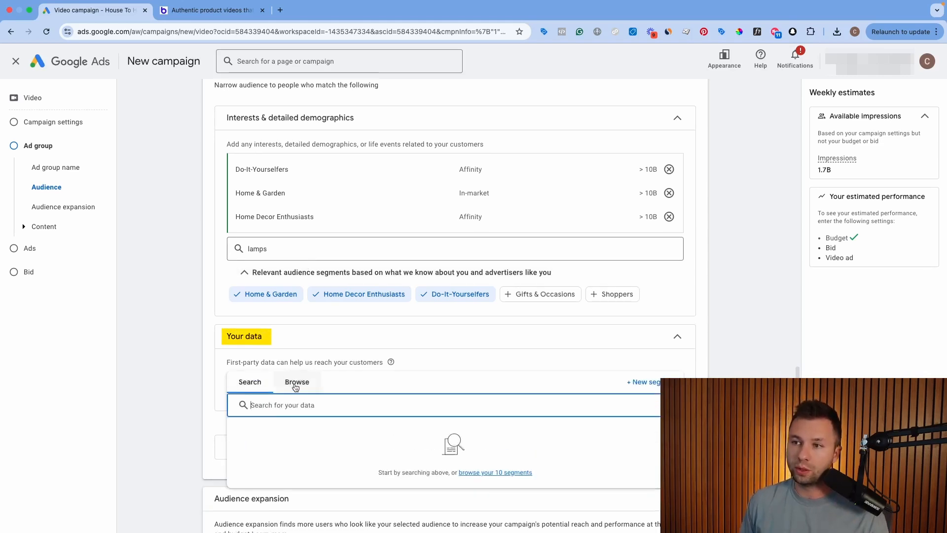
left_click(297, 380)
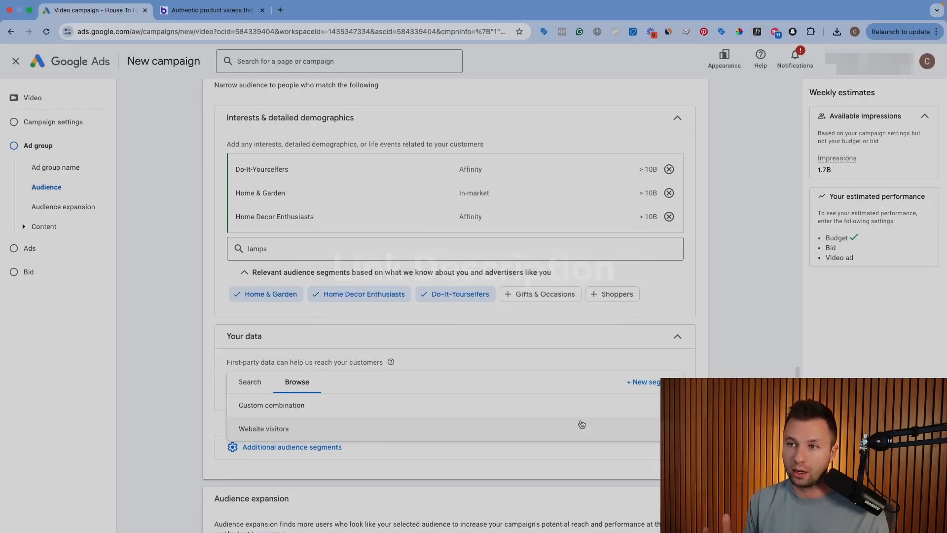
left_click(272, 405)
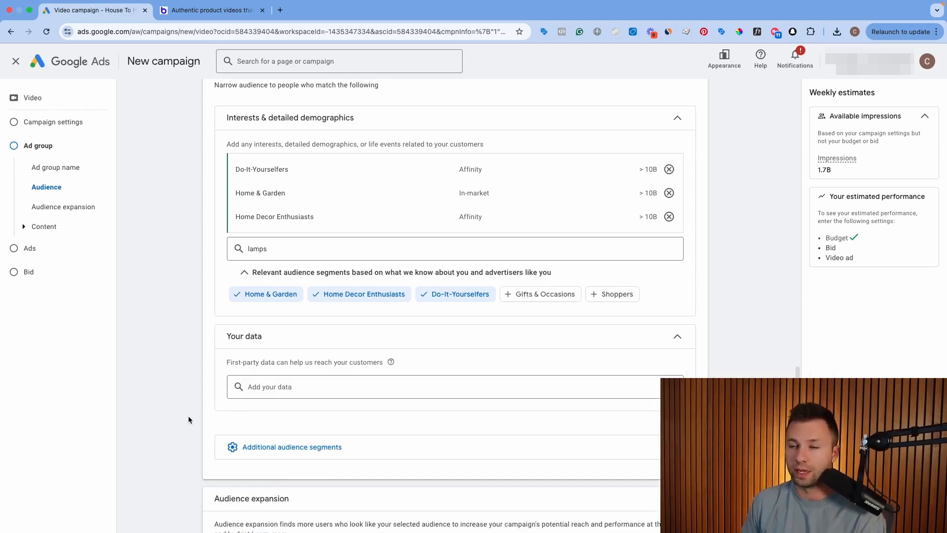
scroll("down", 3)
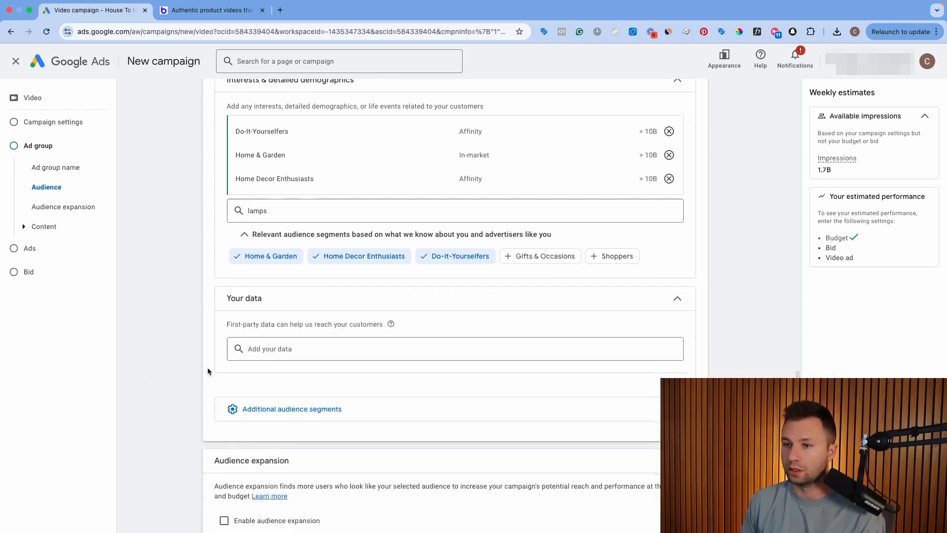
scroll("down", 3)
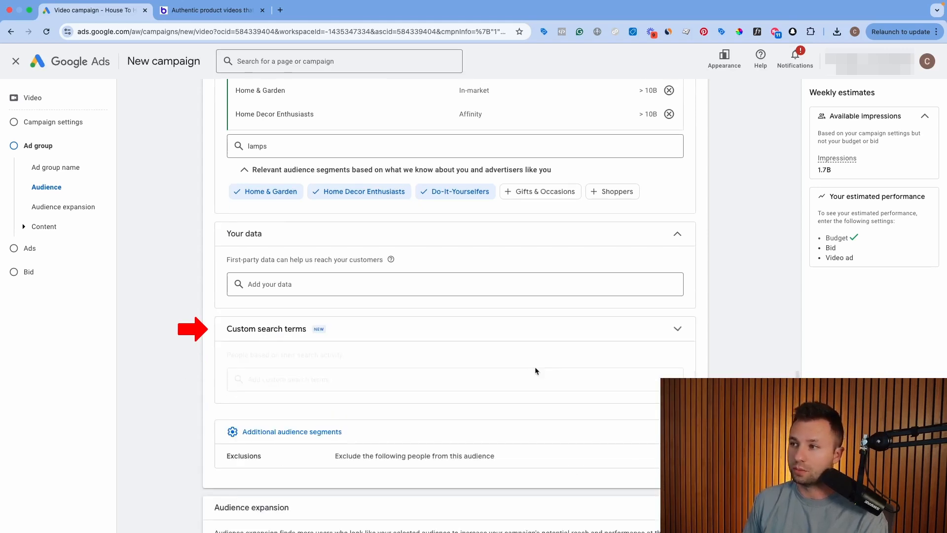
Reveal the custom search terms and exclusions options, leaving both empty
left_click(265, 329)
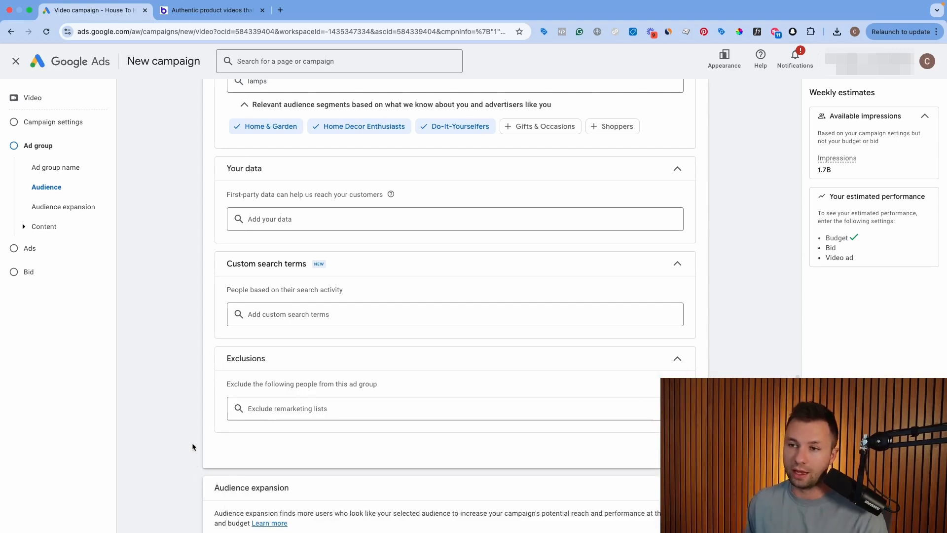
scroll("down", 3)
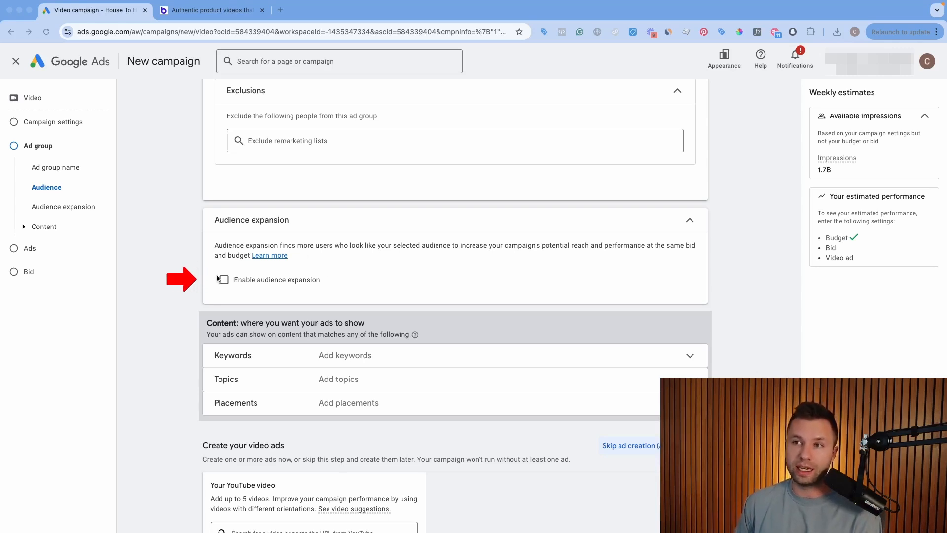
Enable audience expansion and review topic and placement targeting without selecting any
left_click(224, 280)
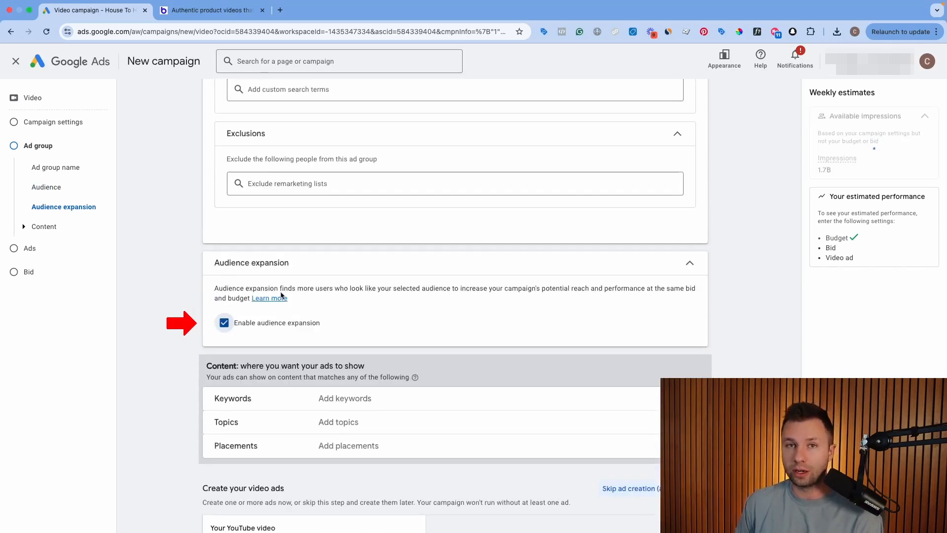
scroll("down", 3)
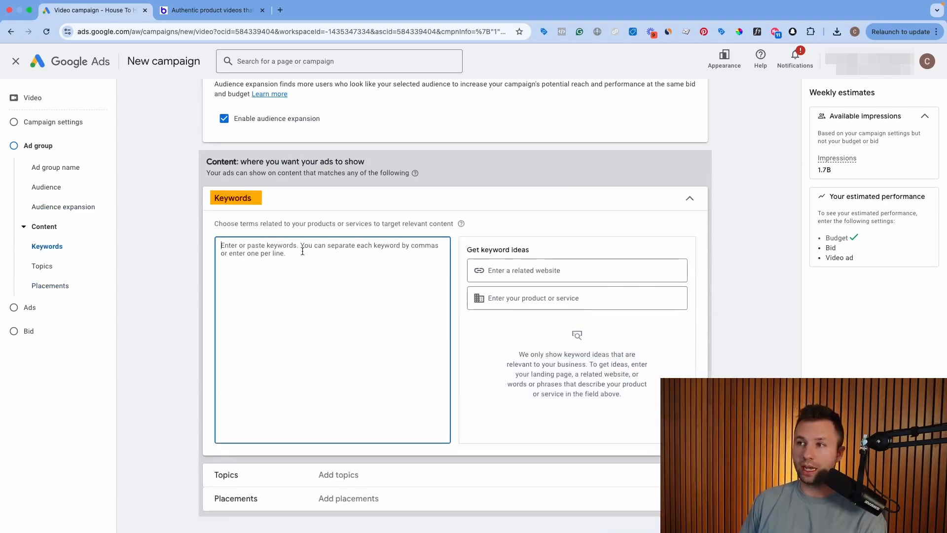
left_click(225, 225)
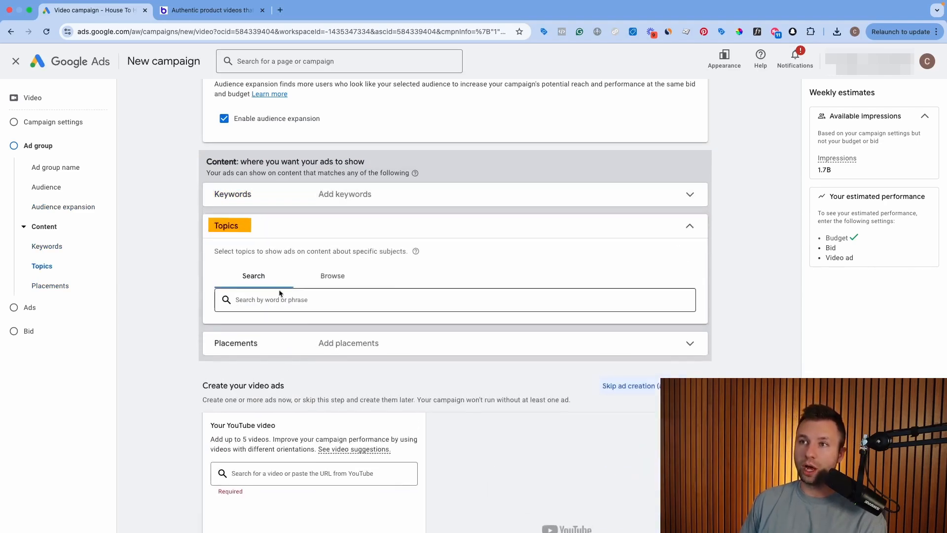
left_click(332, 275)
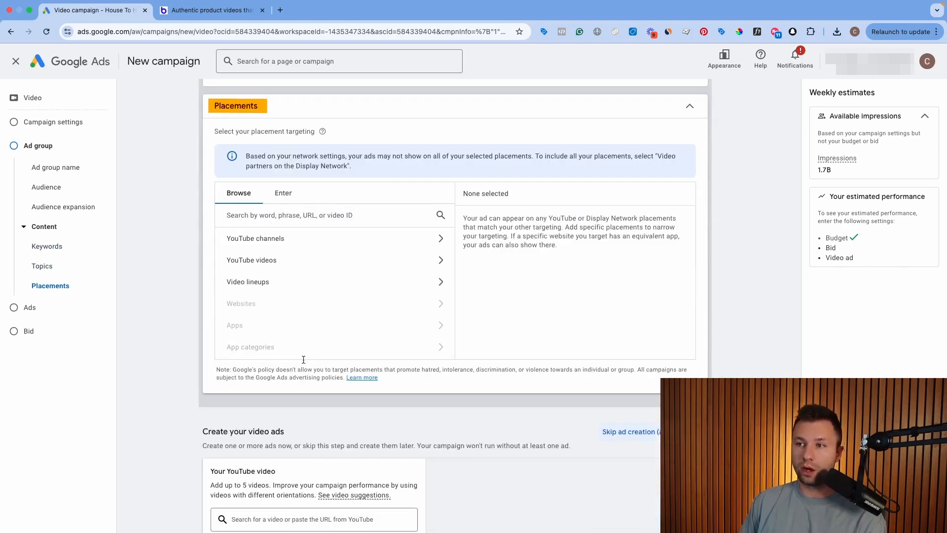
mouse_move(252, 259)
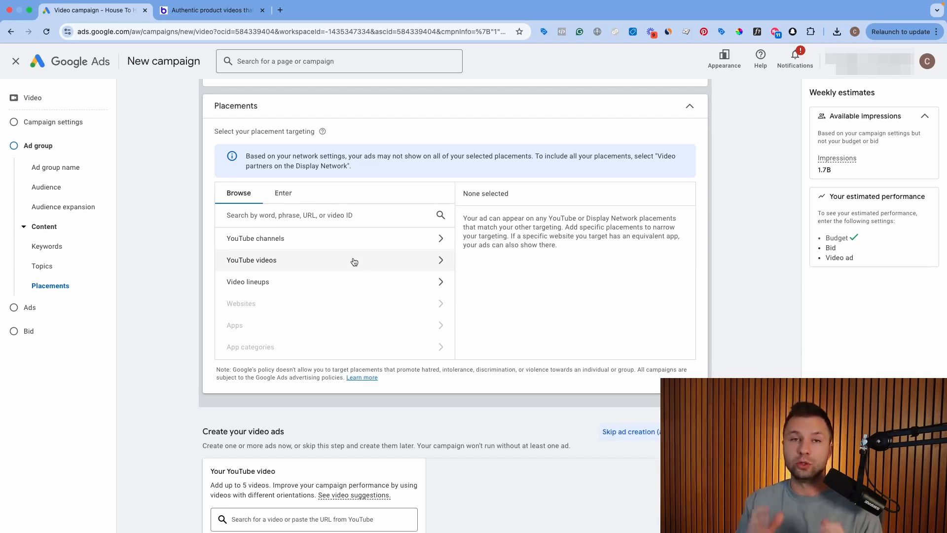
mouse_move(287, 308)
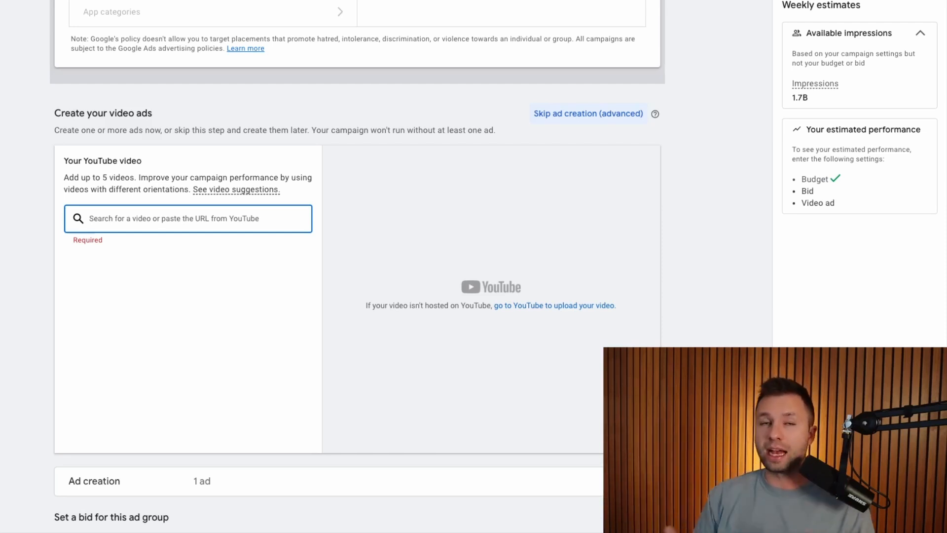
mouse_move(79, 286)
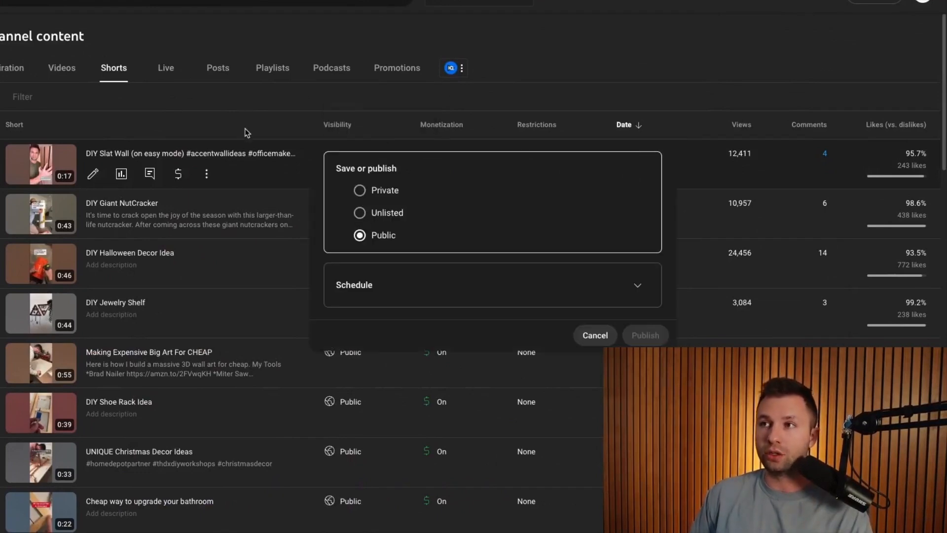
Dismiss the DIY Slat Wall Short's visibility options and use it as the ad's YouTube video
left_click(594, 335)
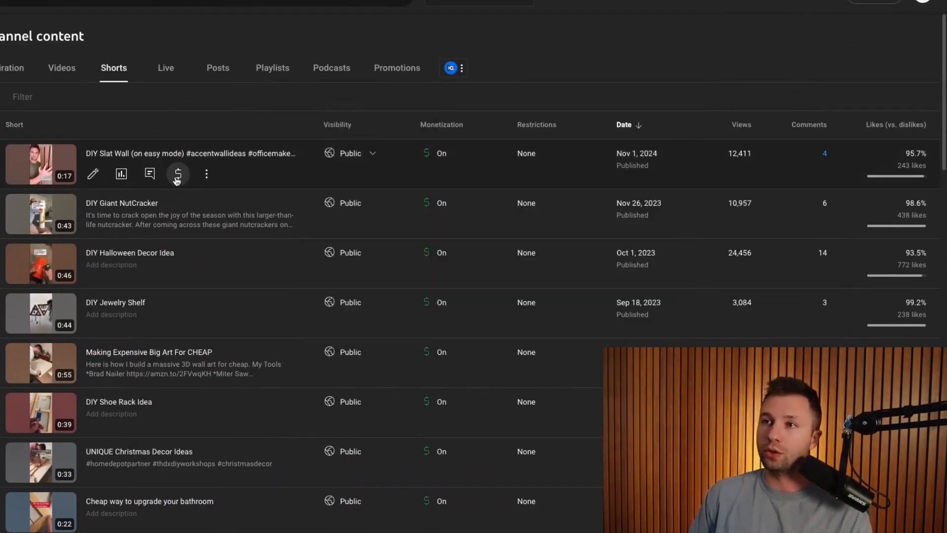
left_click(178, 173)
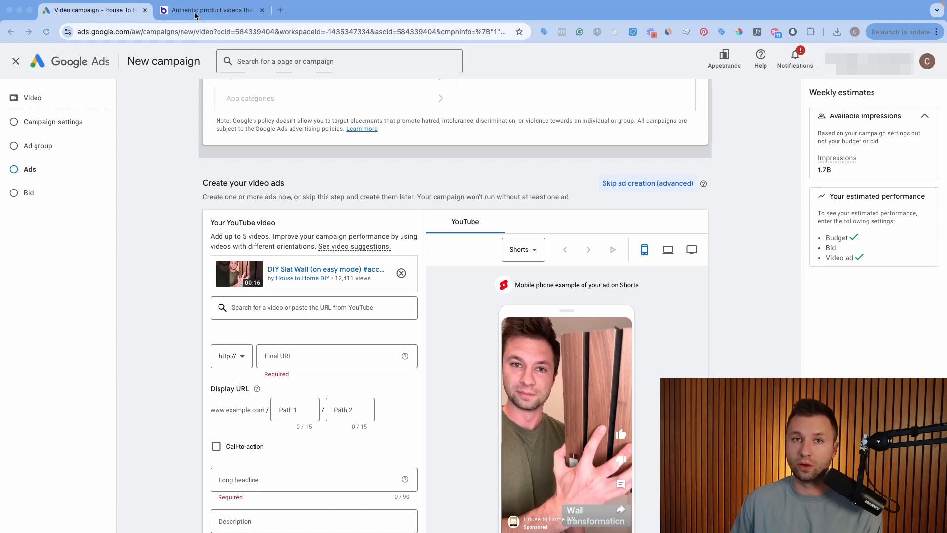
left_click(208, 9)
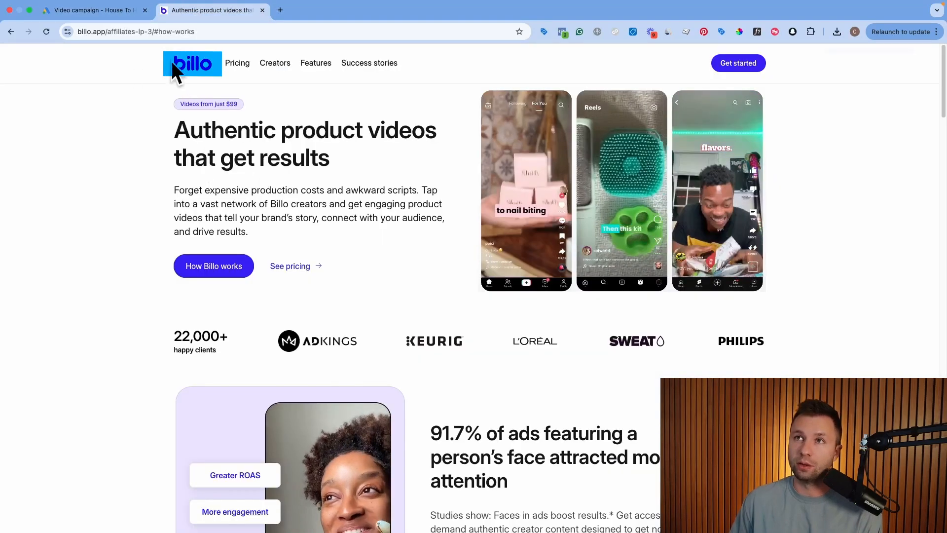
scroll("down", 3)
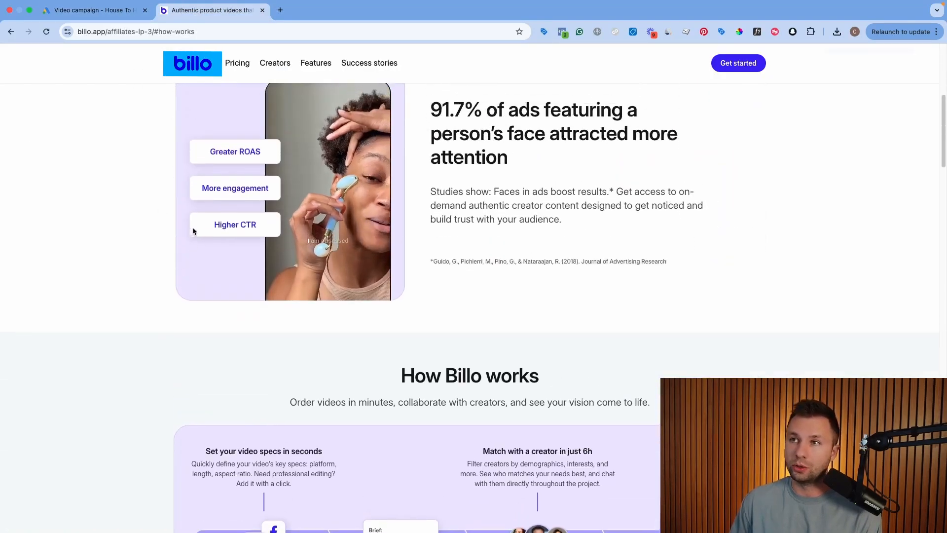
scroll("up", 3)
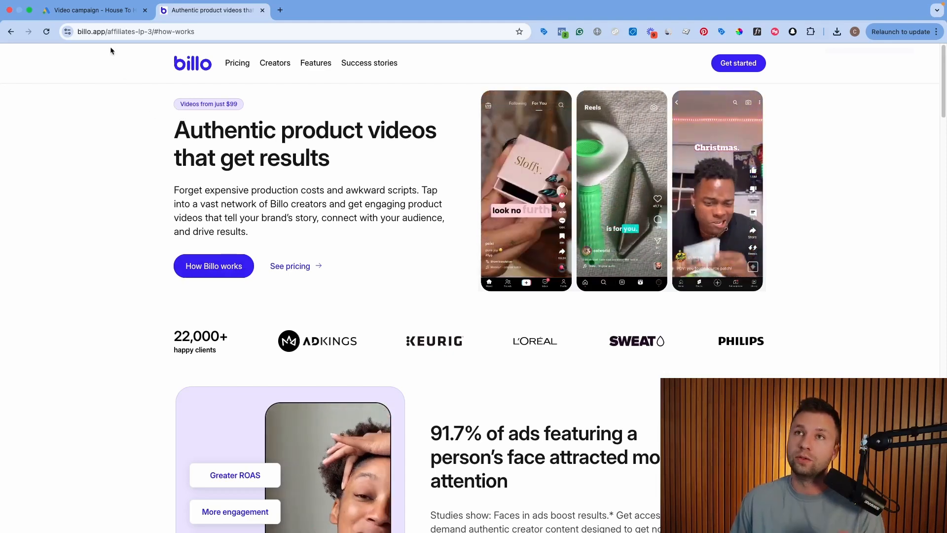
left_click(91, 10)
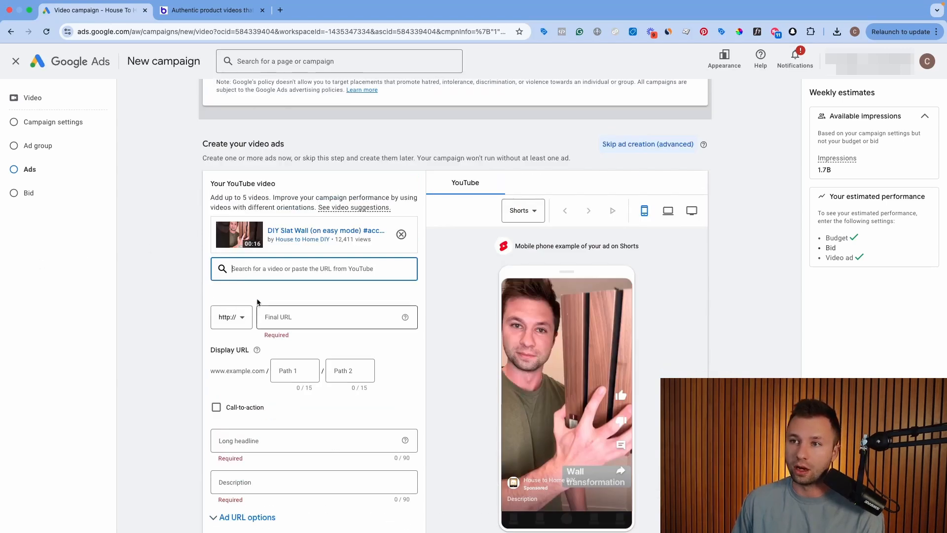
Review the ad's final URL housetohomediy.com/, DIY Wood Slat Wall headline and slat panel description
scroll("down", 3)
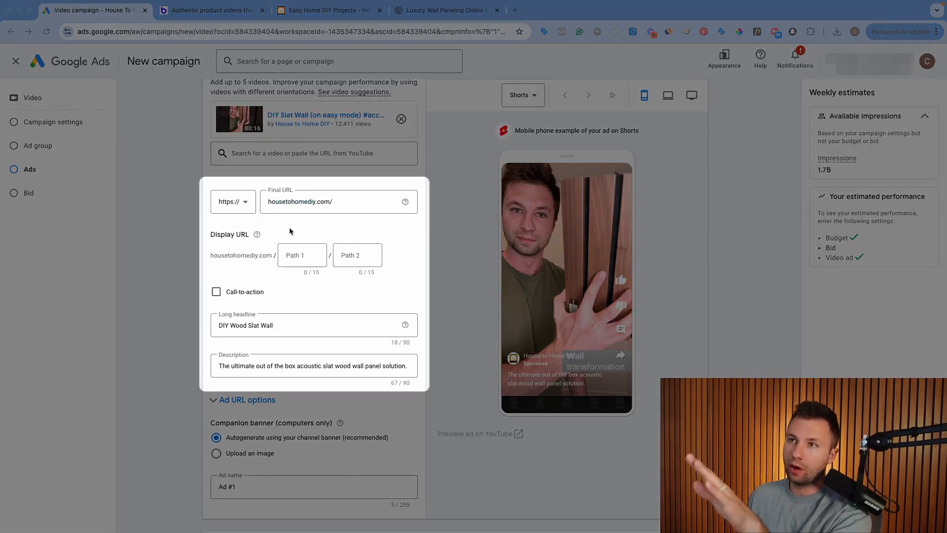
scroll("down", 3)
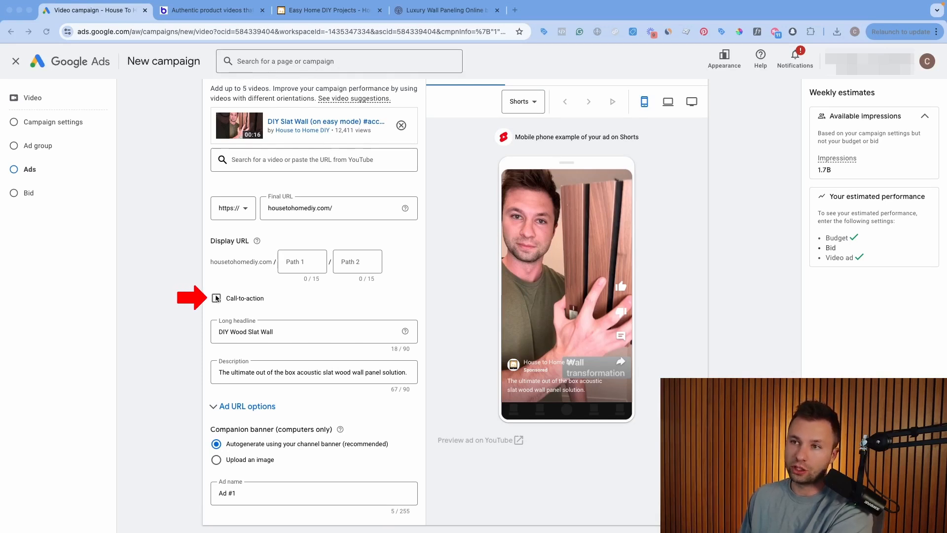
Enable a call-to-action for the ad and set it to 'Shop now'
left_click(216, 298)
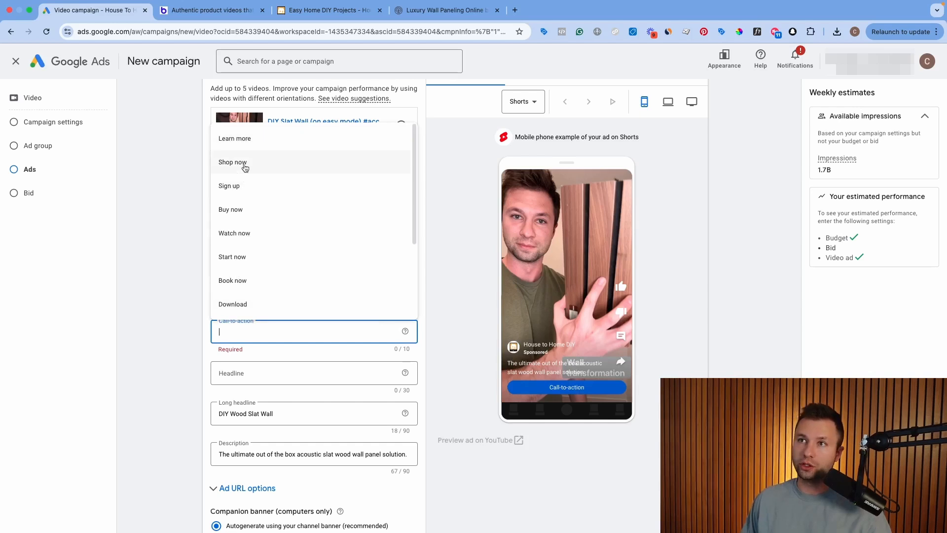
left_click(233, 161)
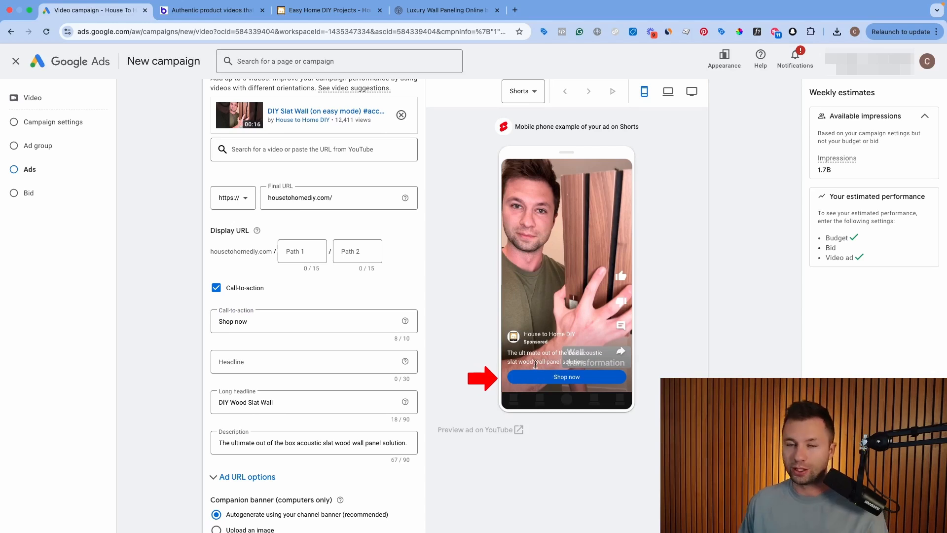
left_click(216, 287)
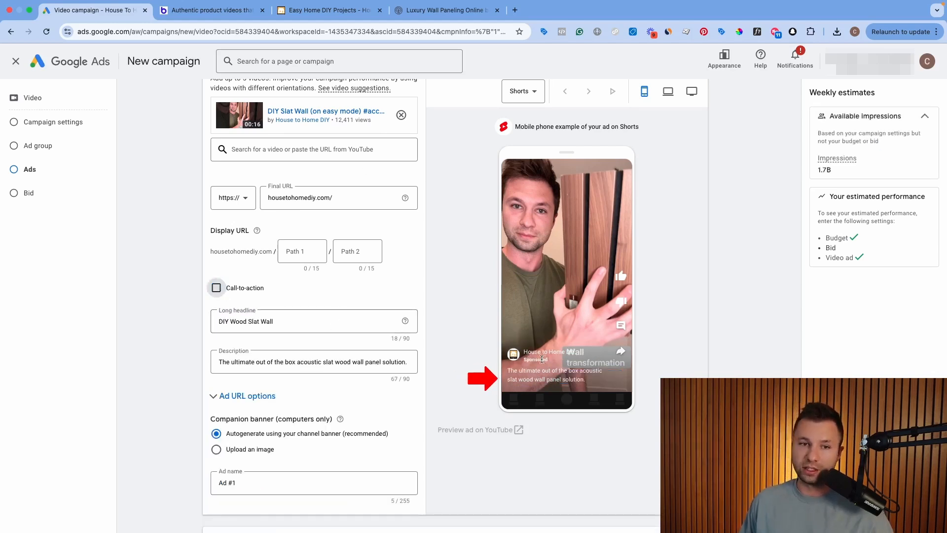
left_click(216, 287)
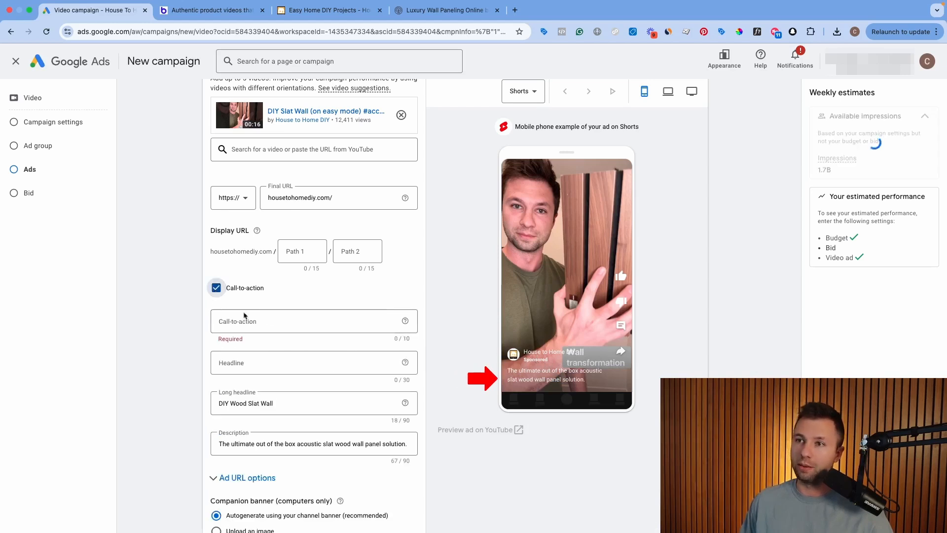
type("Shop now")
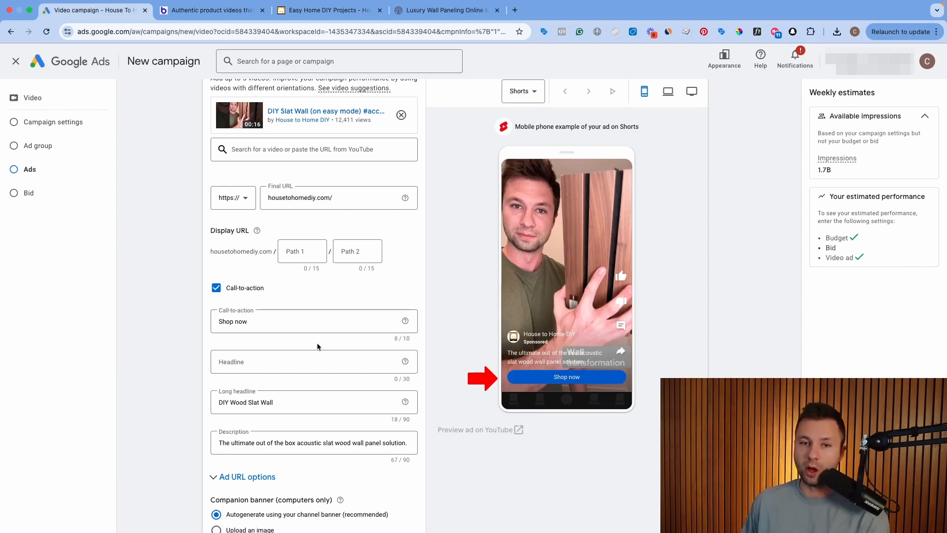
scroll("down", 3)
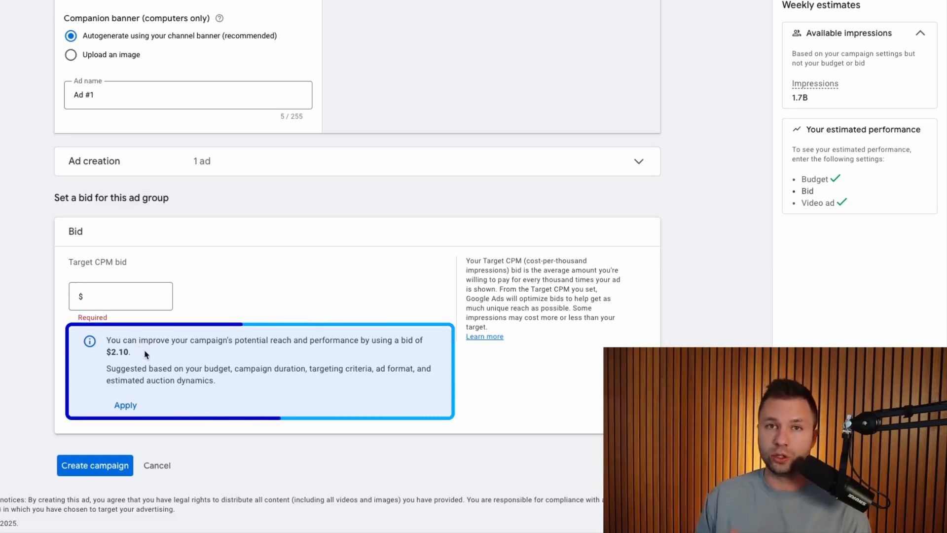
Apply the suggested bid, then set the target CPM to $1.60
left_click(121, 296)
type("2.1")
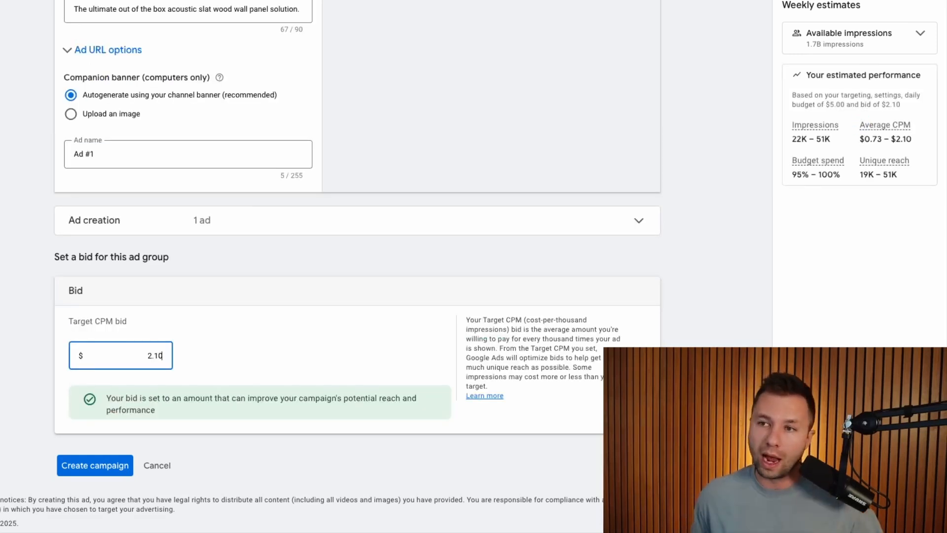
double_click(155, 355)
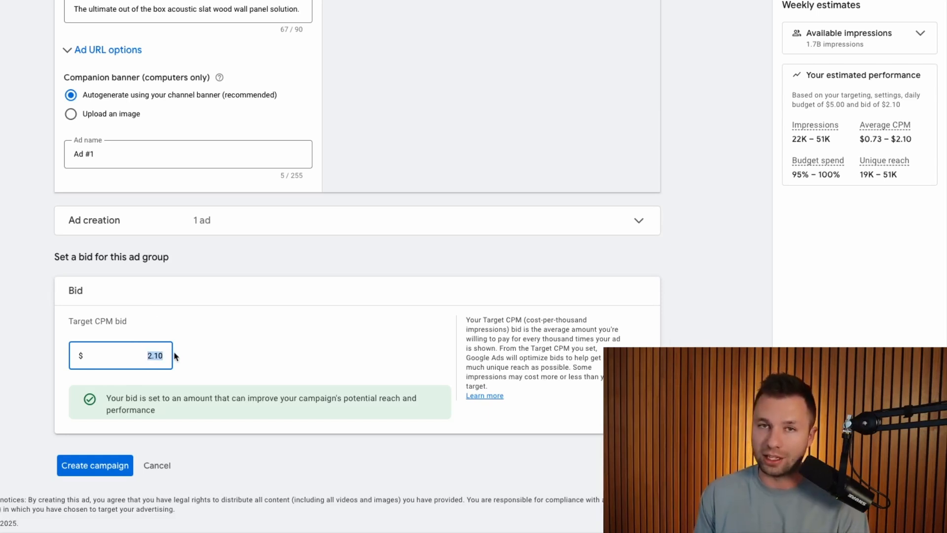
type("1.00")
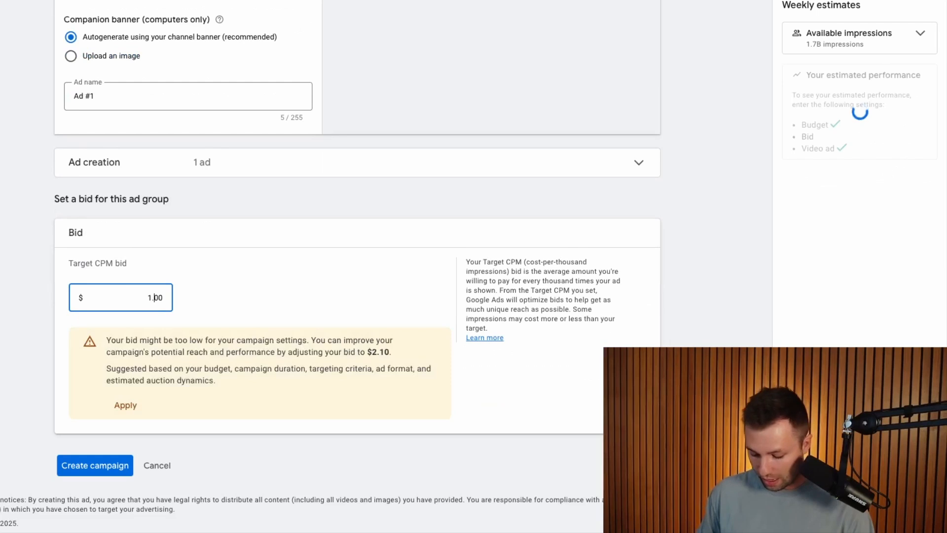
type("1.60")
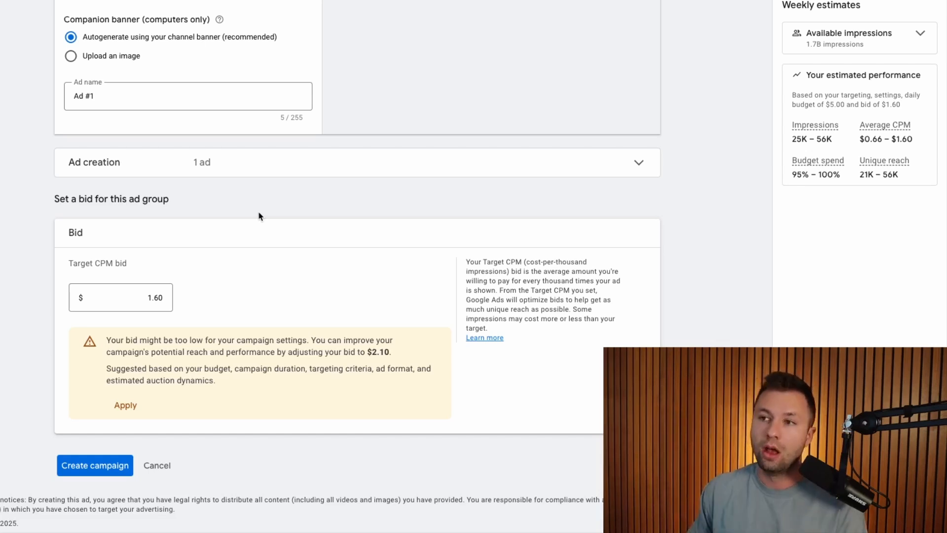
left_click(120, 297)
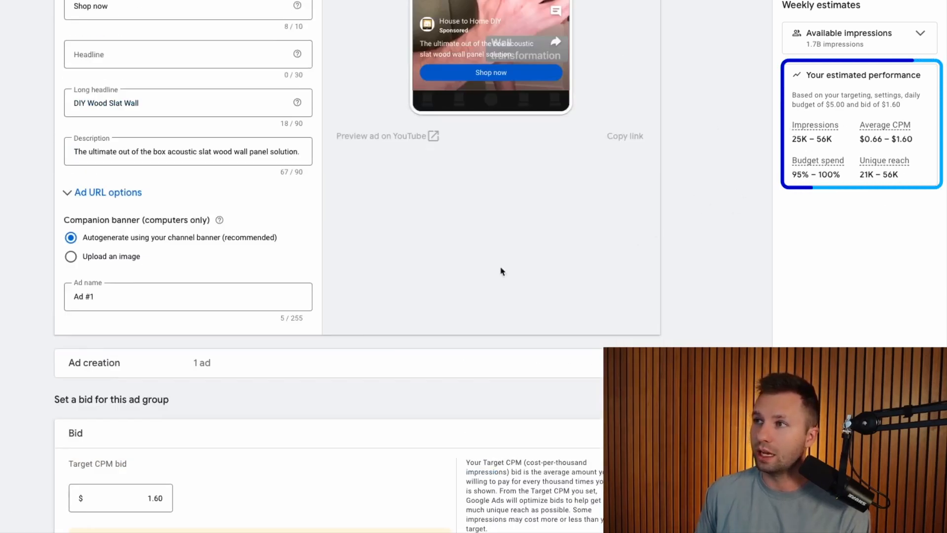
Create the campaign from the completed form
scroll("down", 3)
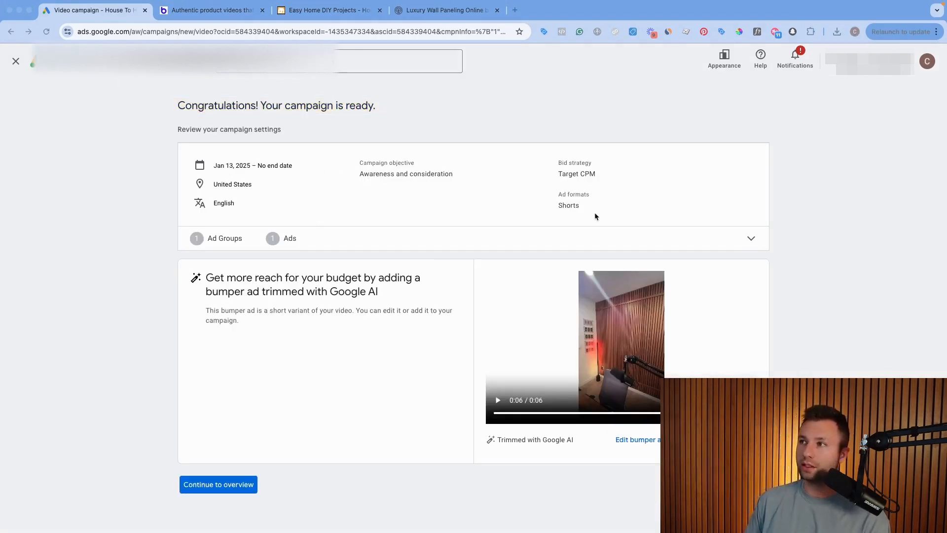
left_click(533, 439)
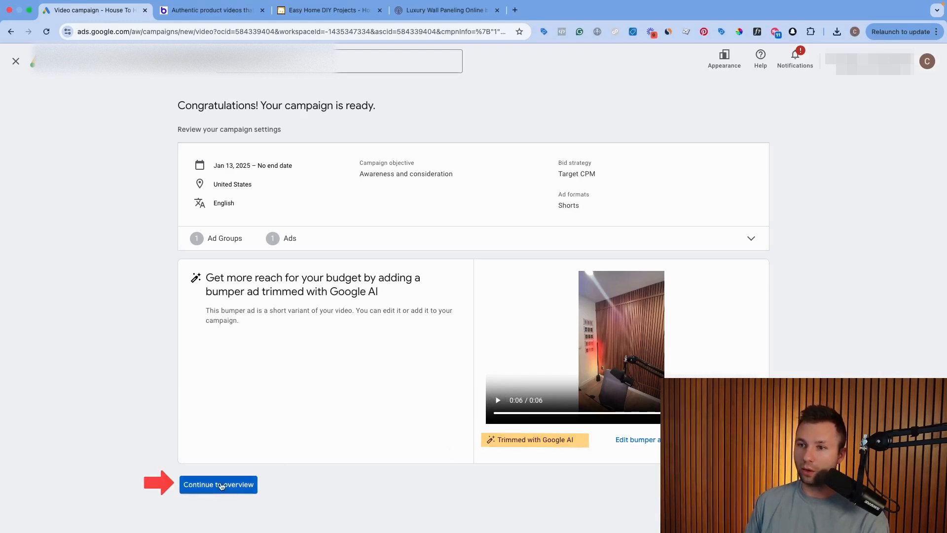
Continue to the campaign overview and expand Campaigns in the left navigation
left_click(218, 483)
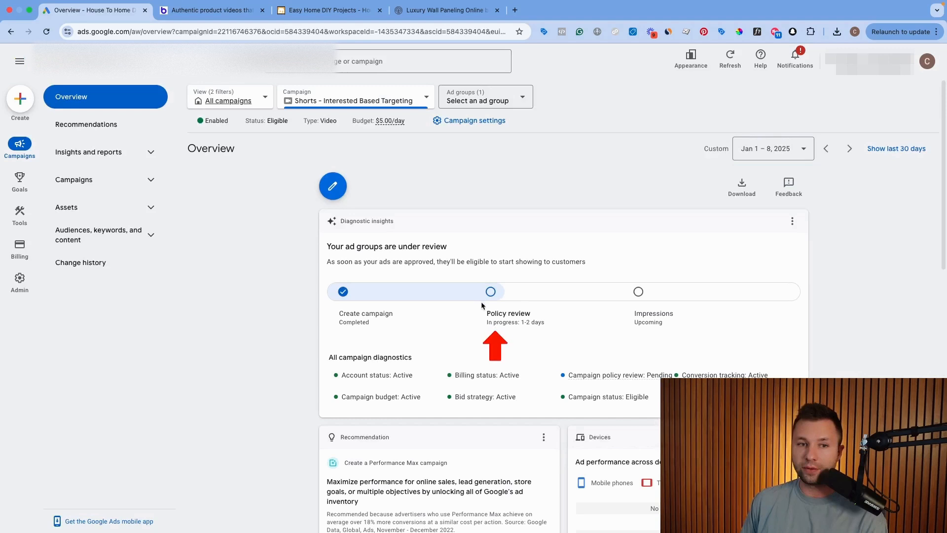
mouse_move(516, 311)
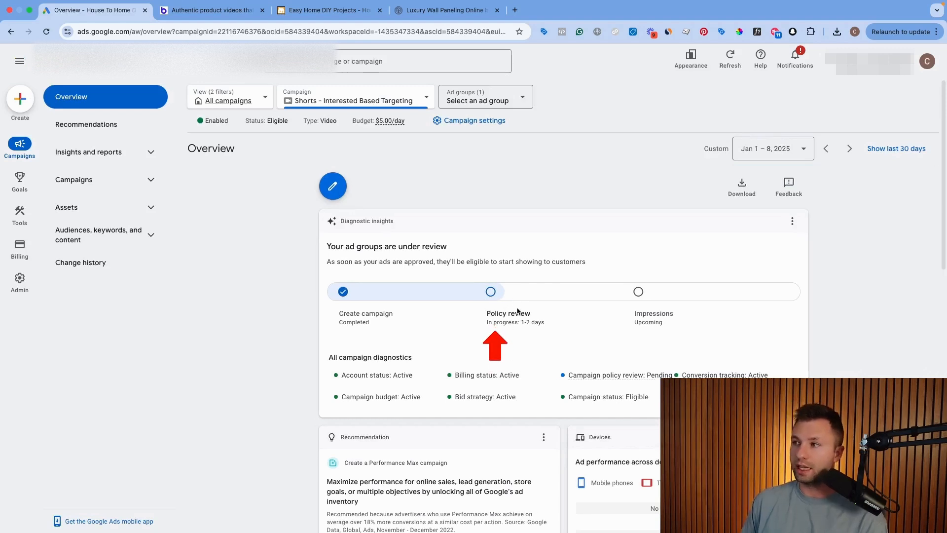
scroll("down", 3)
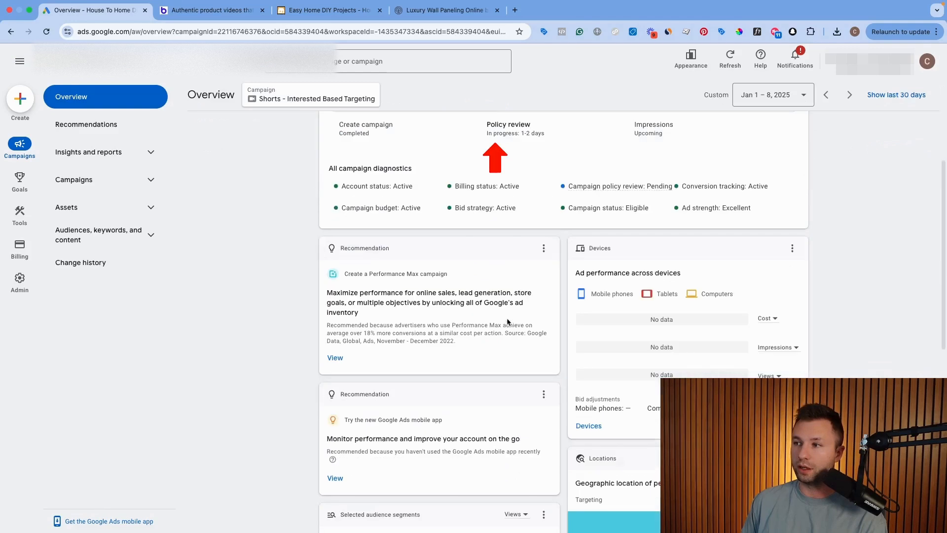
left_click(74, 179)
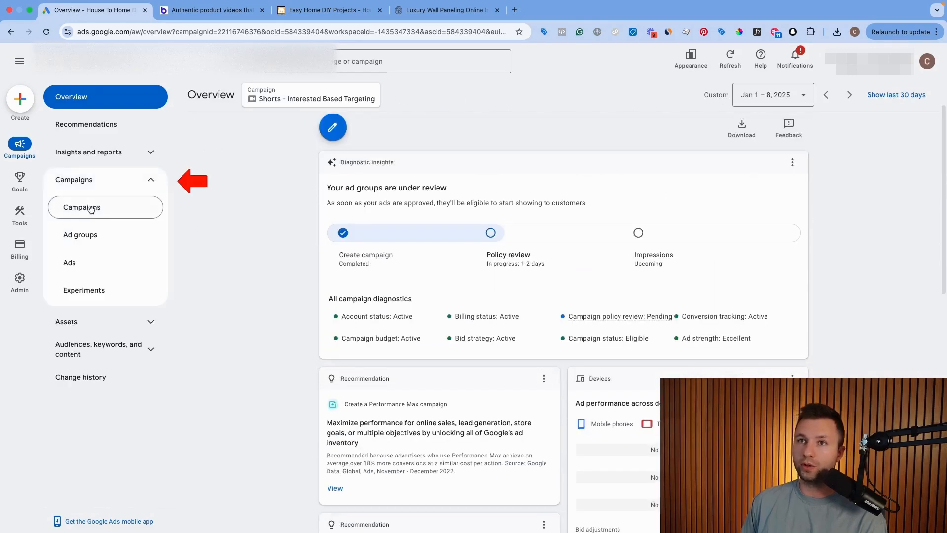